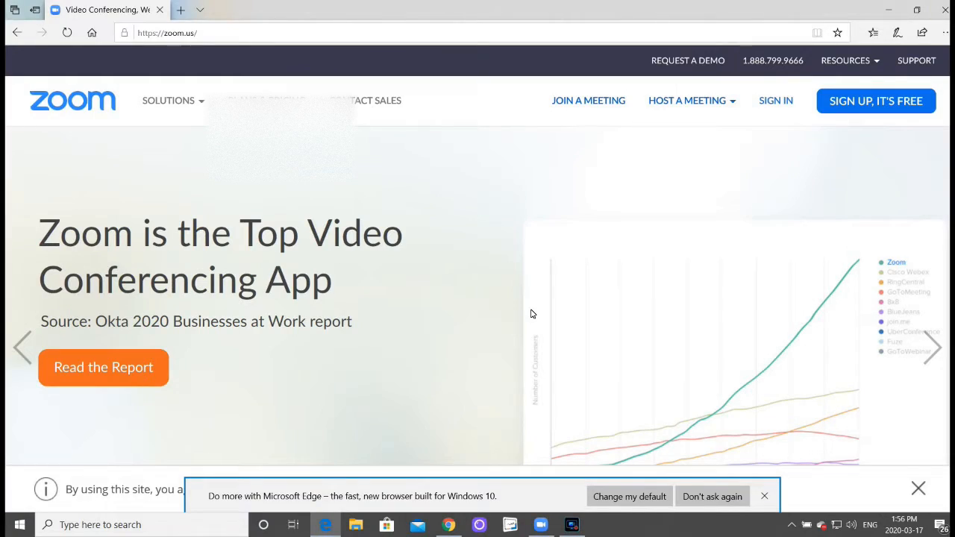
pyautogui.moveTo(522, 302)
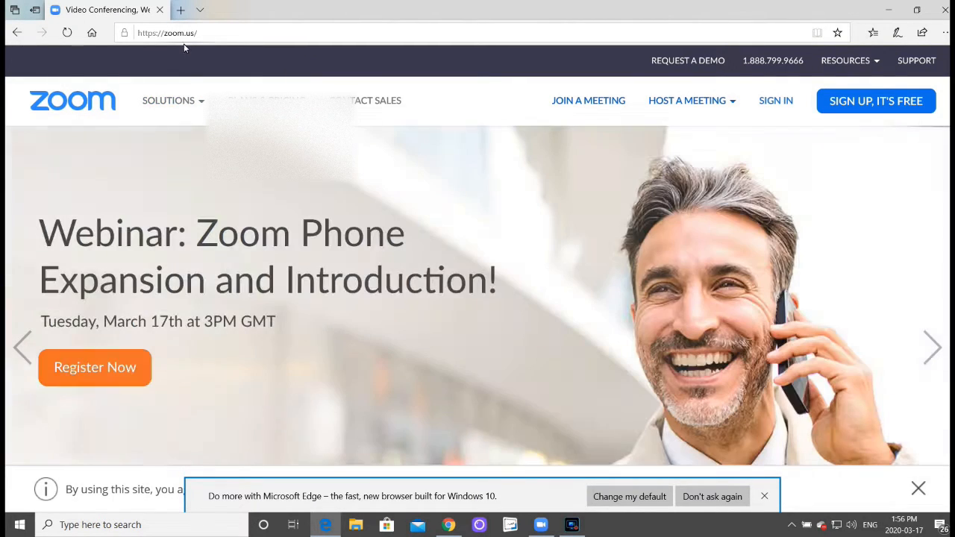
pyautogui.moveTo(876, 102)
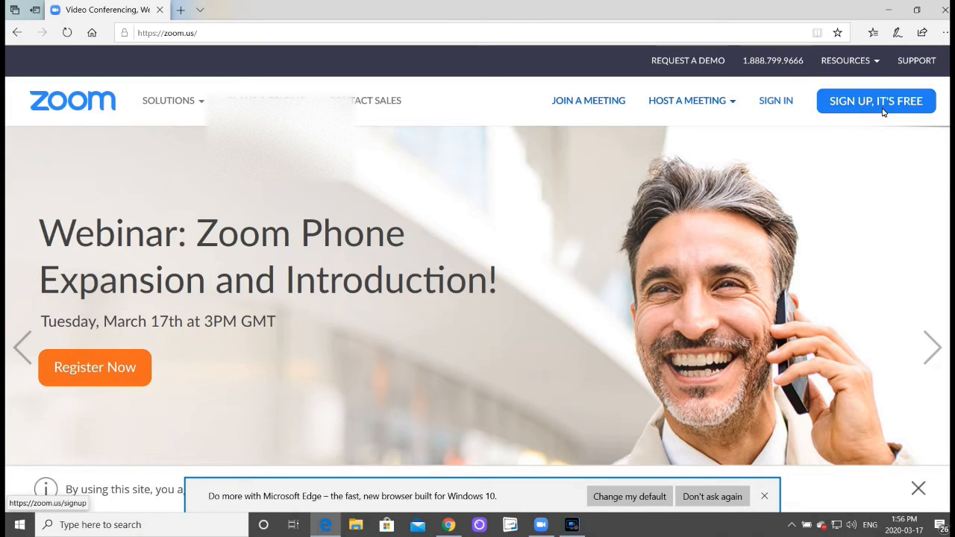
# Step: Reach Zoom's free sign-up page with the work email field, then bring the Zoom desktop app forward
pyautogui.click(876, 102)
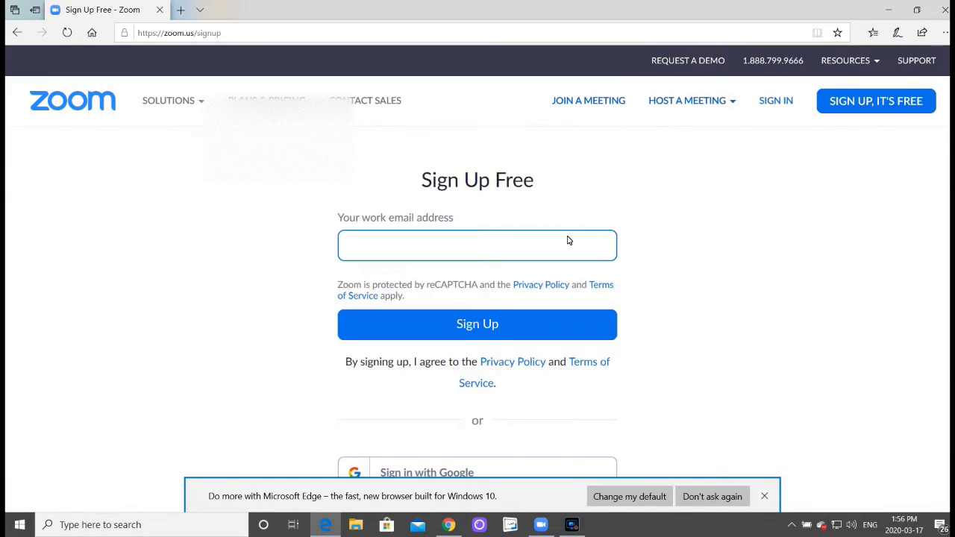
pyautogui.click(477, 245)
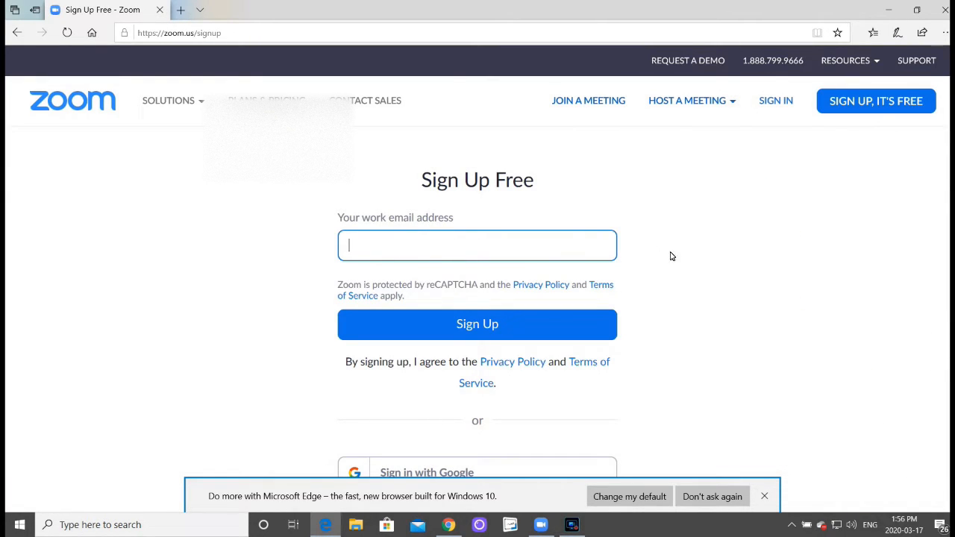
pyautogui.scroll(-3)
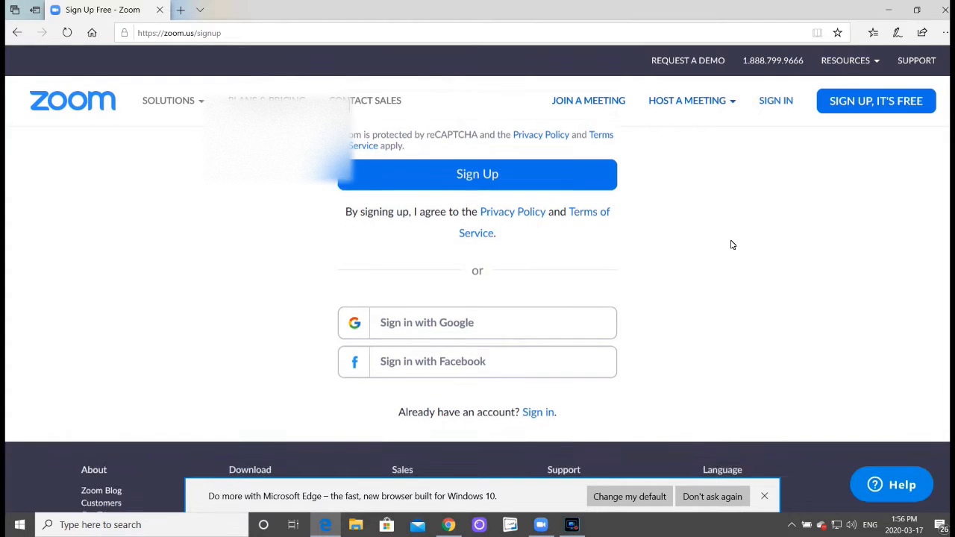
pyautogui.scroll(3)
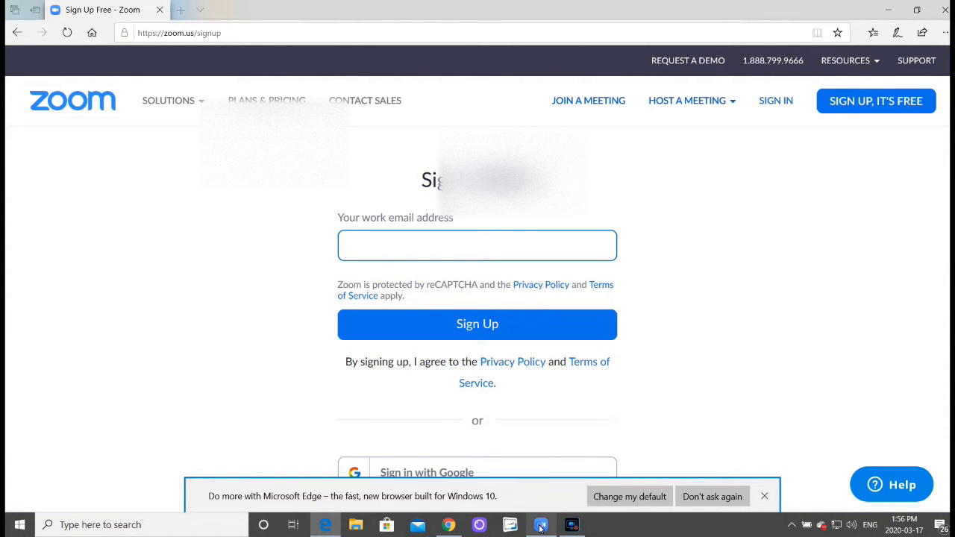
pyautogui.click(541, 525)
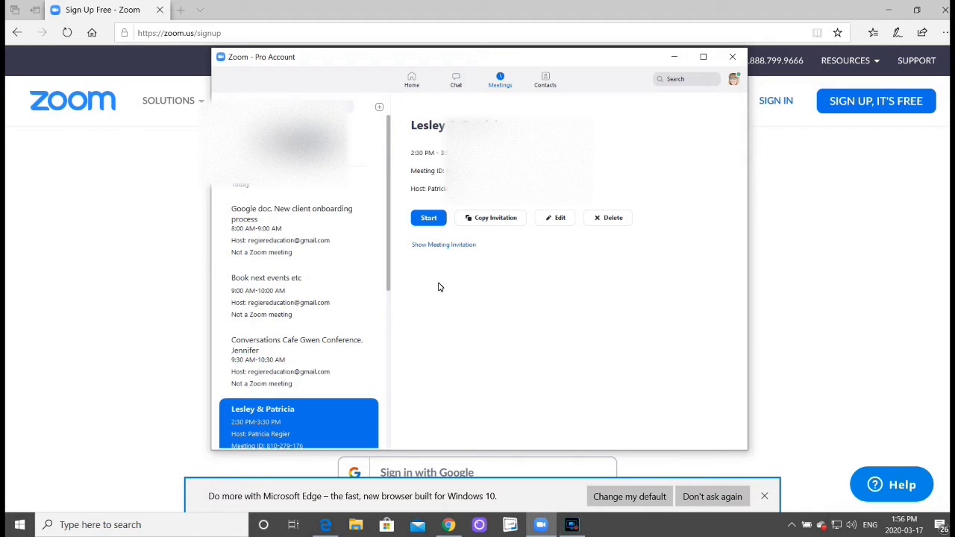
# Step: View the scheduled Meetings list and return to the Home screen with today's two meetings
pyautogui.click(412, 80)
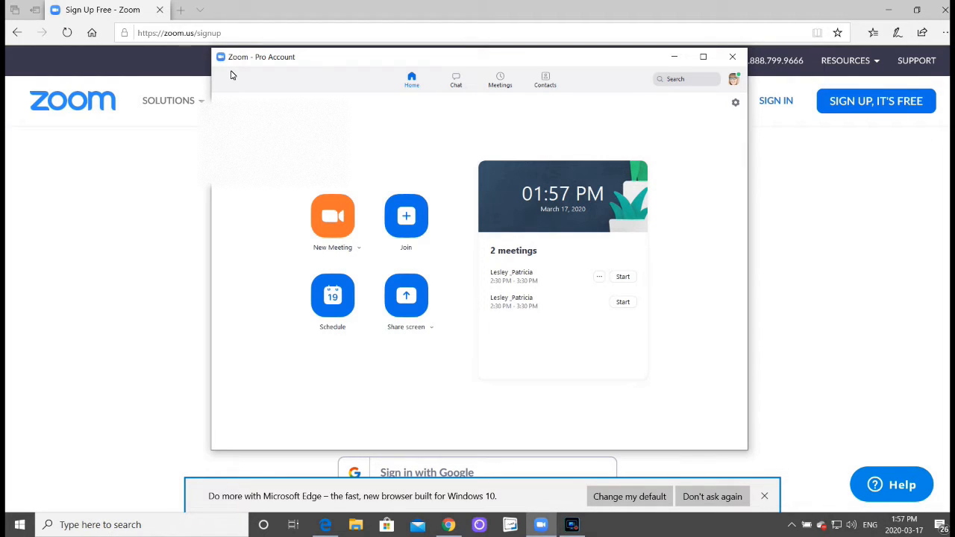
pyautogui.moveTo(227, 79)
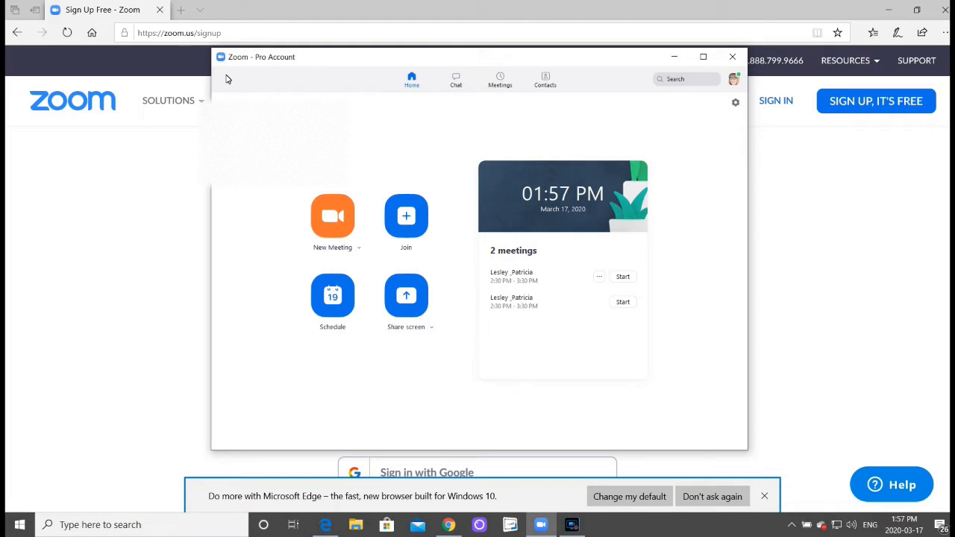
pyautogui.moveTo(504, 394)
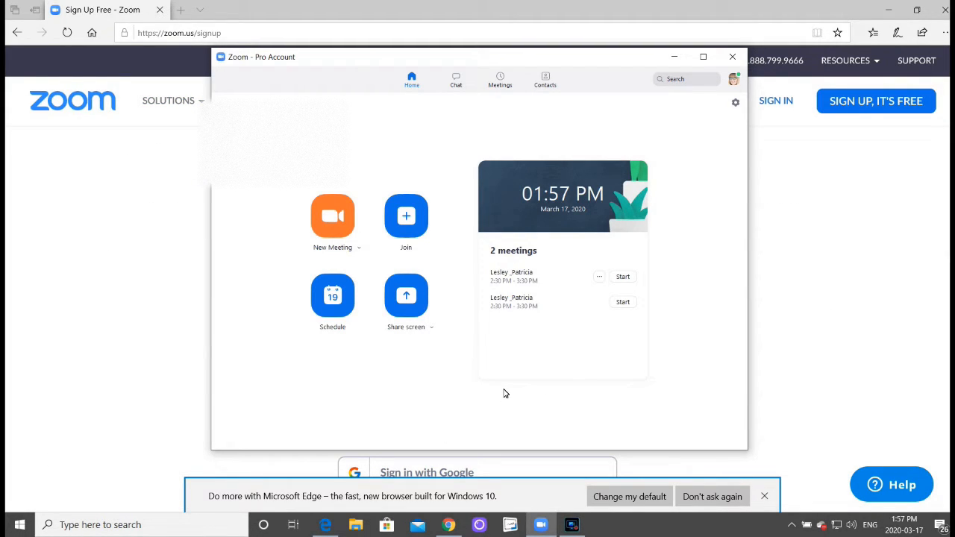
pyautogui.moveTo(470, 370)
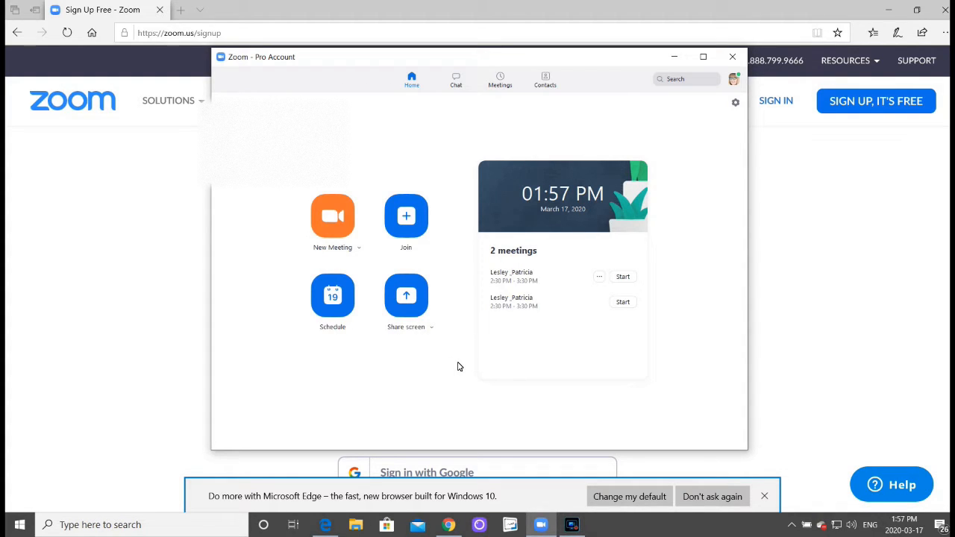
pyautogui.moveTo(298, 92)
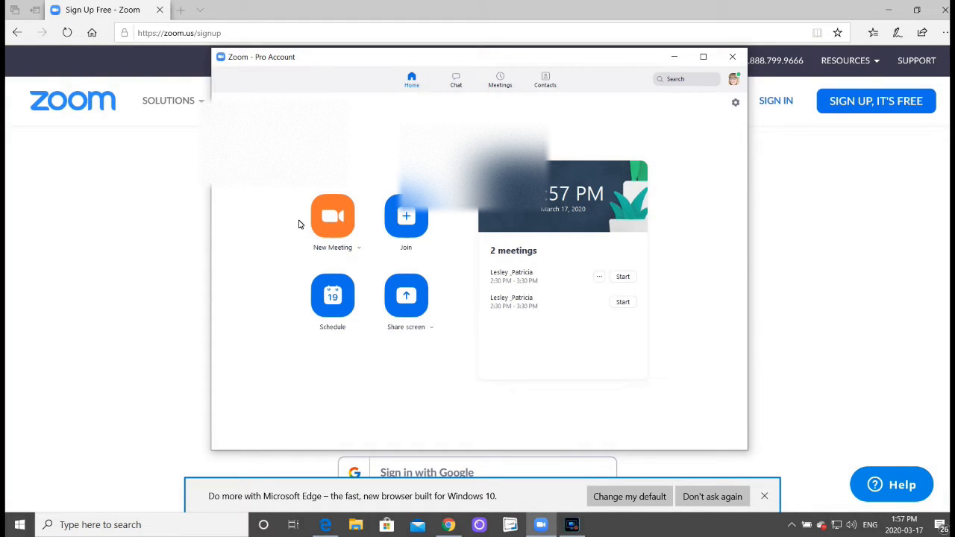
pyautogui.moveTo(471, 125)
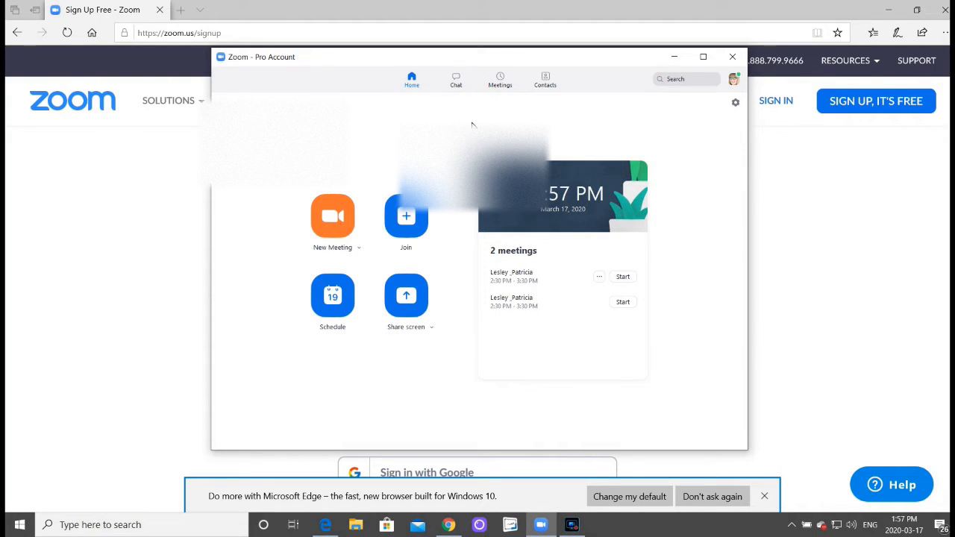
pyautogui.click(500, 81)
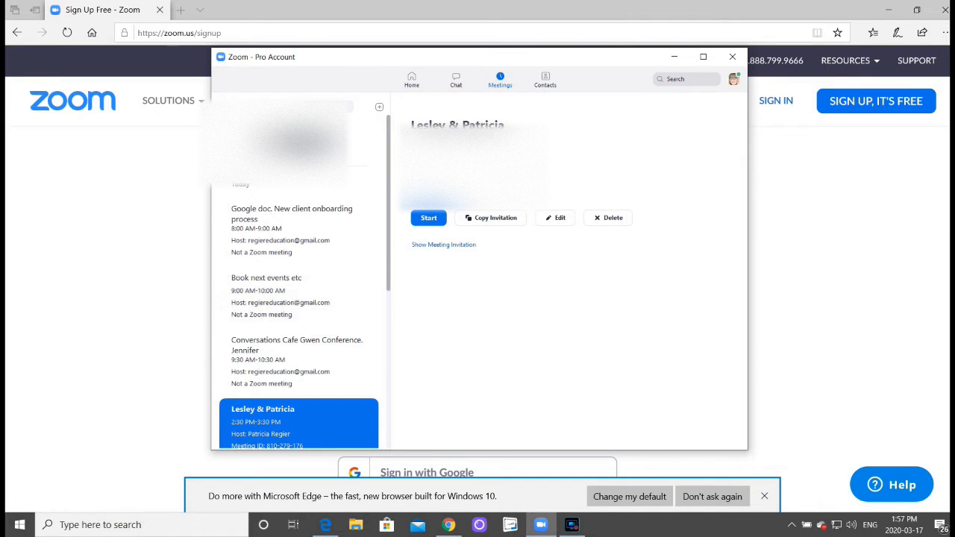
pyautogui.click(412, 80)
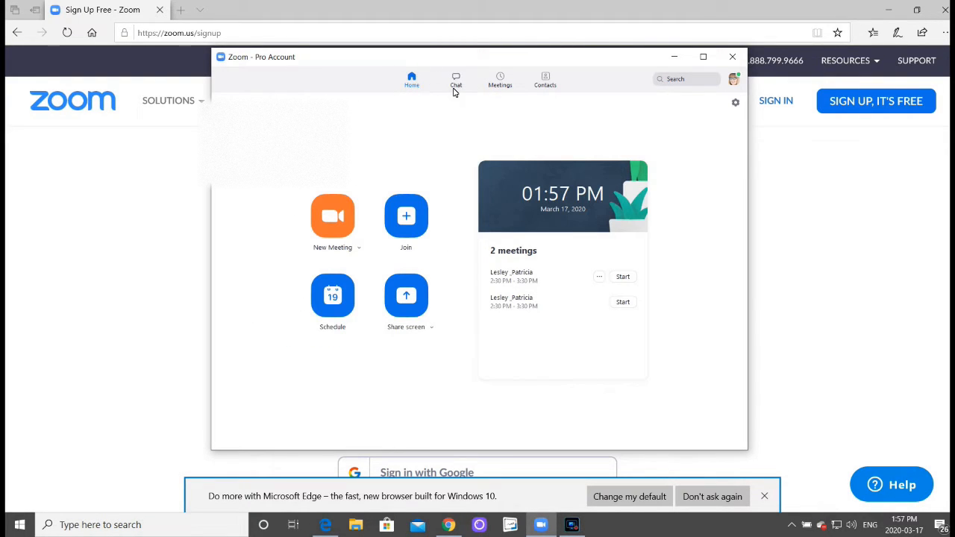
pyautogui.moveTo(457, 81)
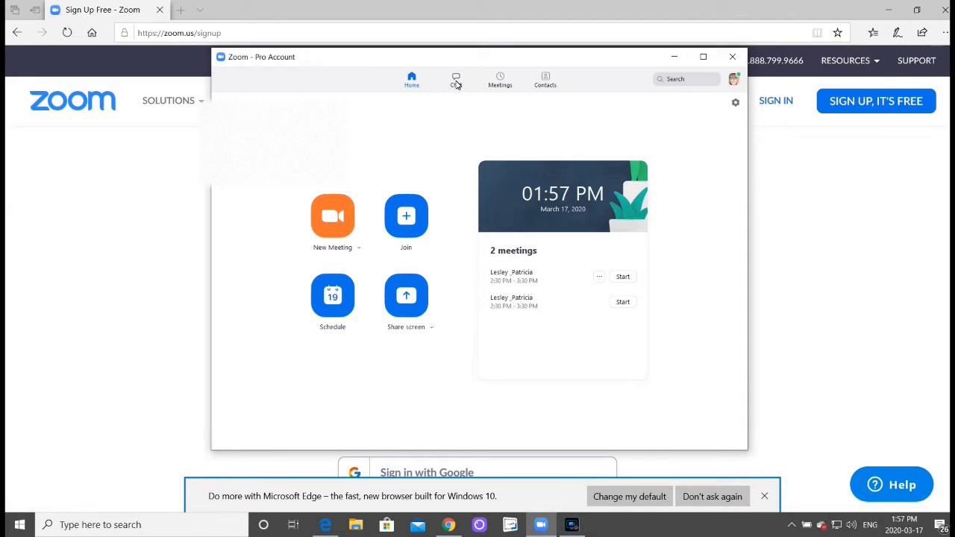
pyautogui.moveTo(456, 80)
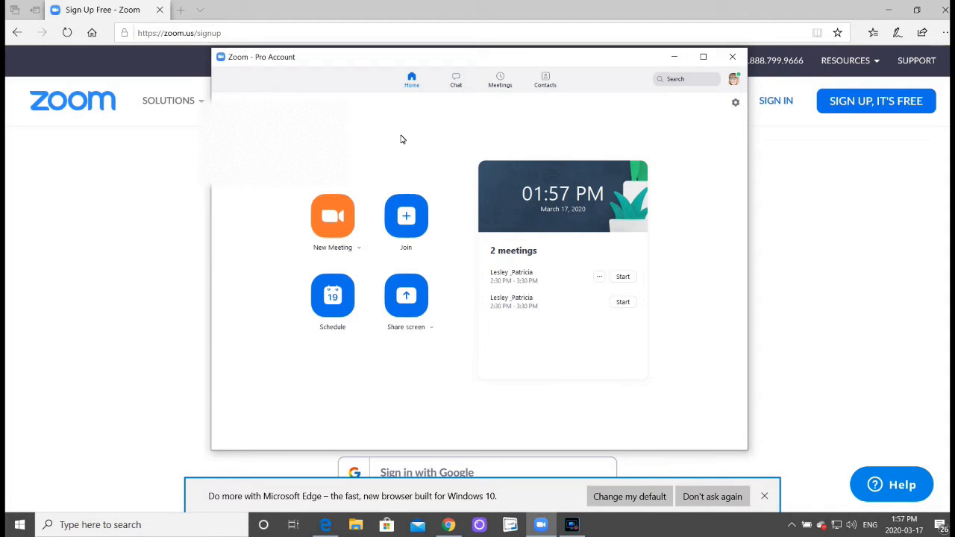
pyautogui.moveTo(331, 217)
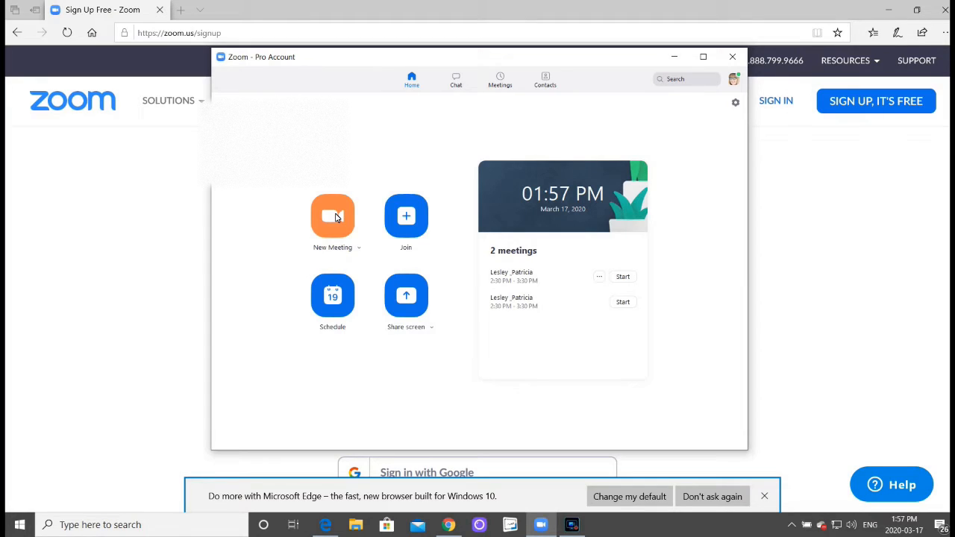
pyautogui.click(331, 217)
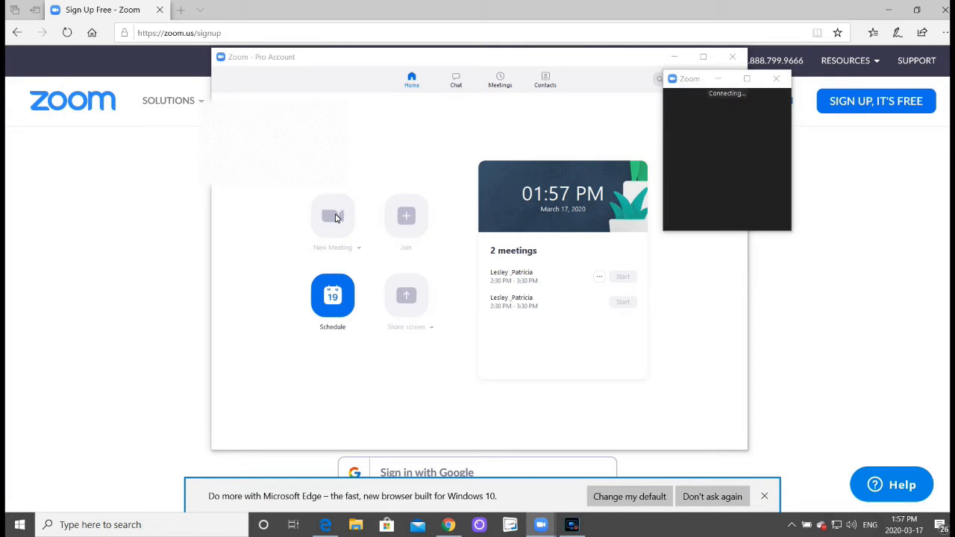
pyautogui.click(332, 215)
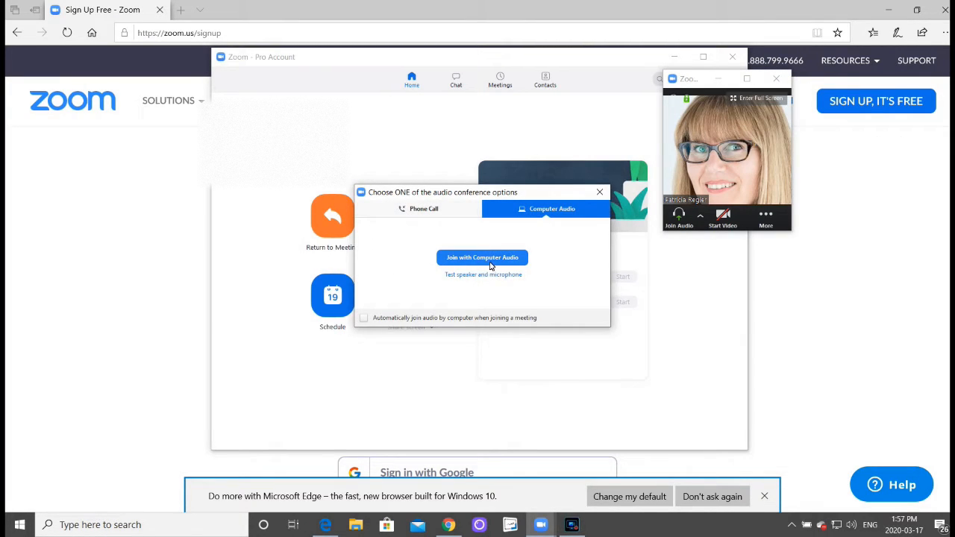
pyautogui.click(482, 257)
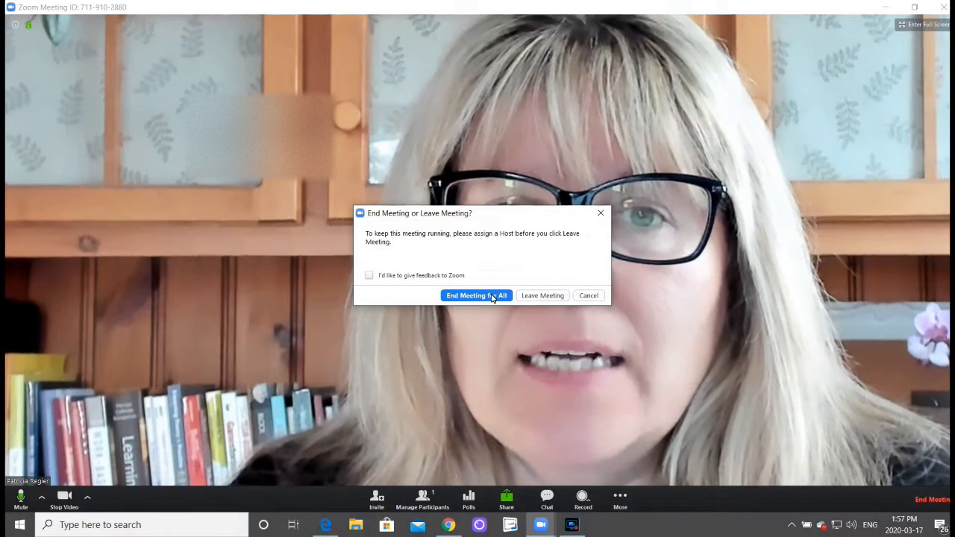
pyautogui.click(476, 295)
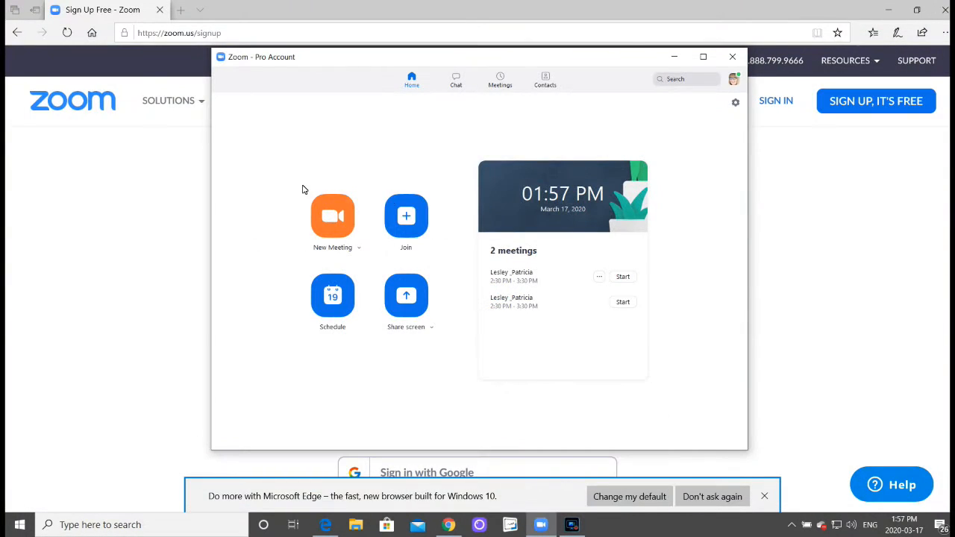
pyautogui.moveTo(405, 217)
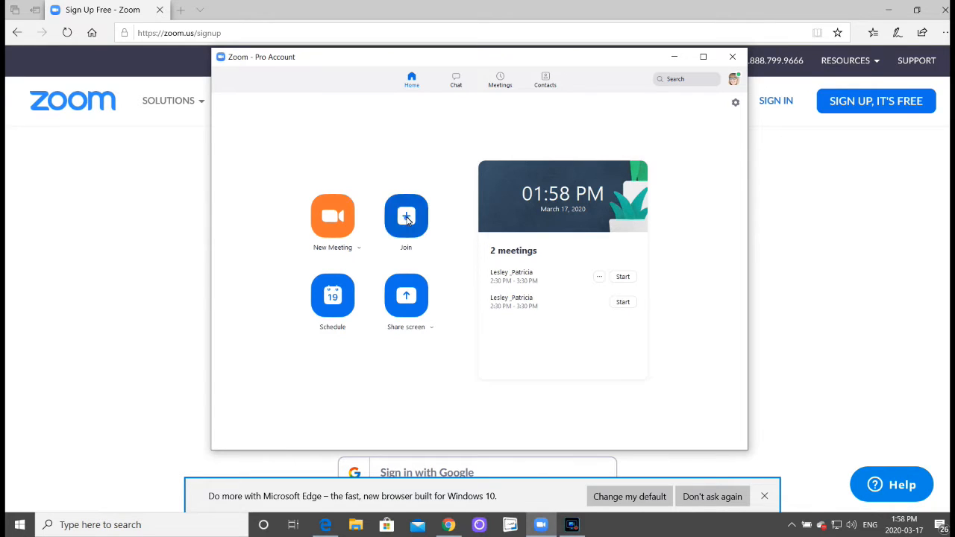
# Step: Bring up the Join a Meeting dialog with the meeting ID field empty
pyautogui.click(406, 216)
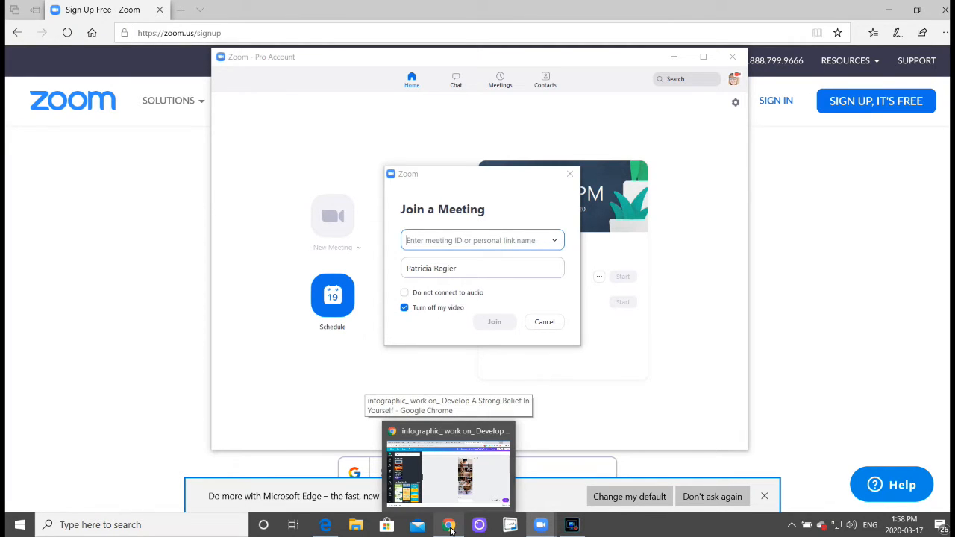
pyautogui.moveTo(347, 73)
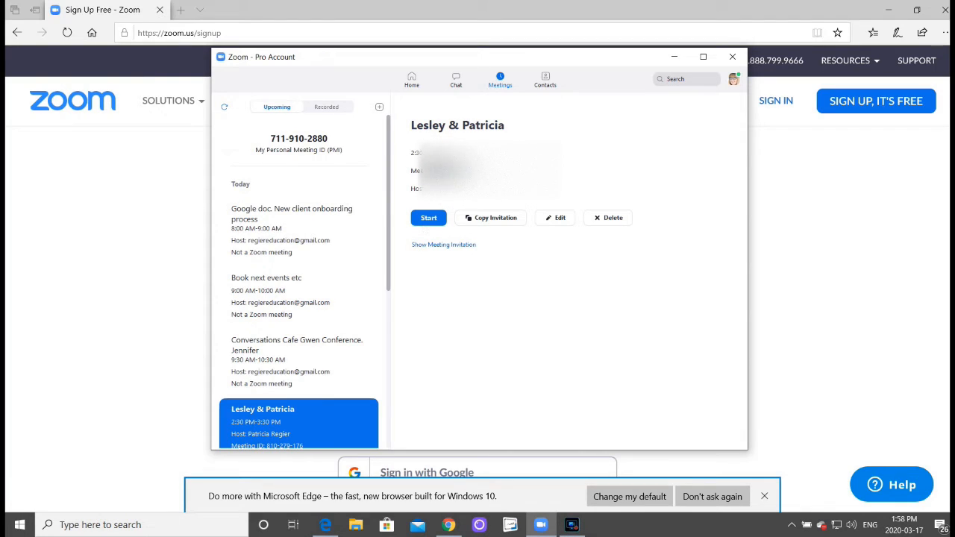
# Step: Search the computer for 'word' from the Windows taskbar search box
pyautogui.click(490, 218)
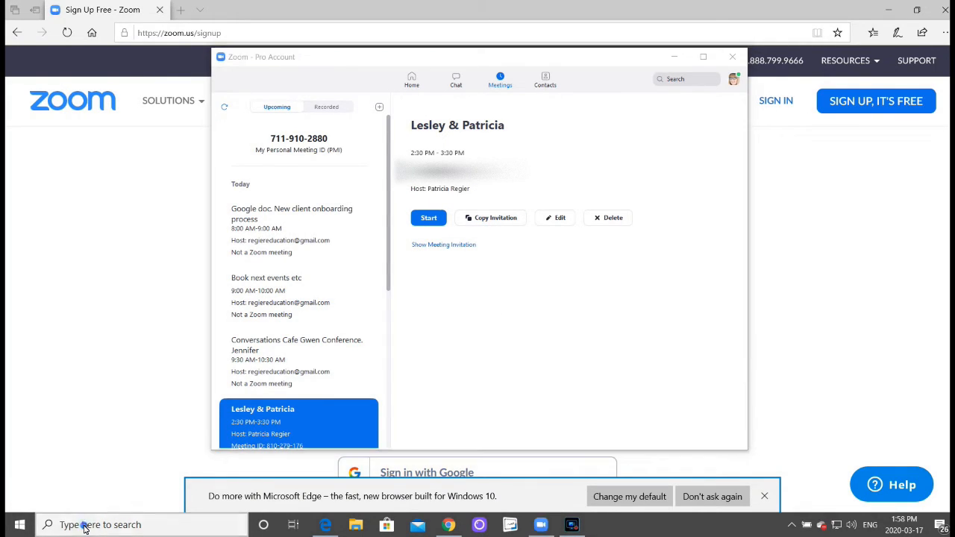
pyautogui.write('word')
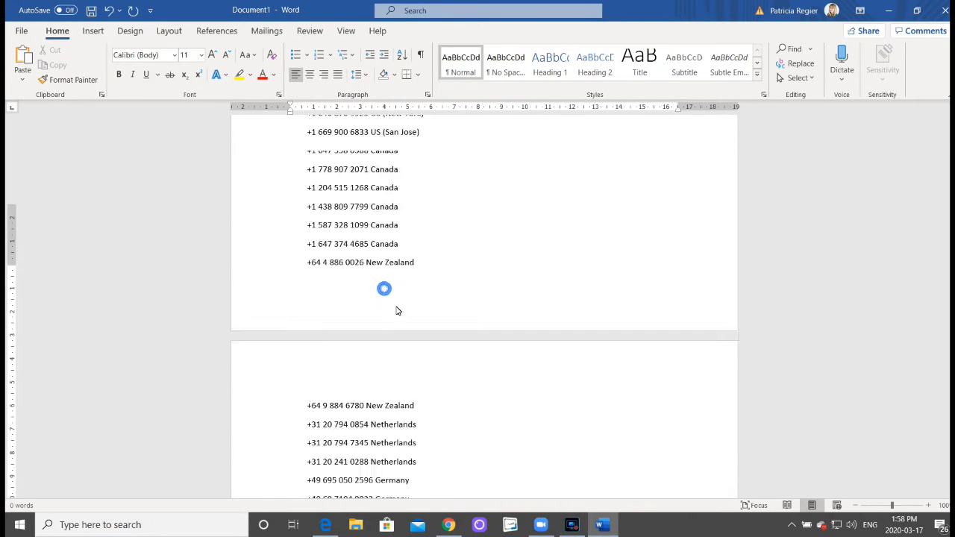
# Step: Review the pasted invitation's topic, 2:30 PM time, meeting ID and dial-in numbers in Word
pyautogui.scroll(3)
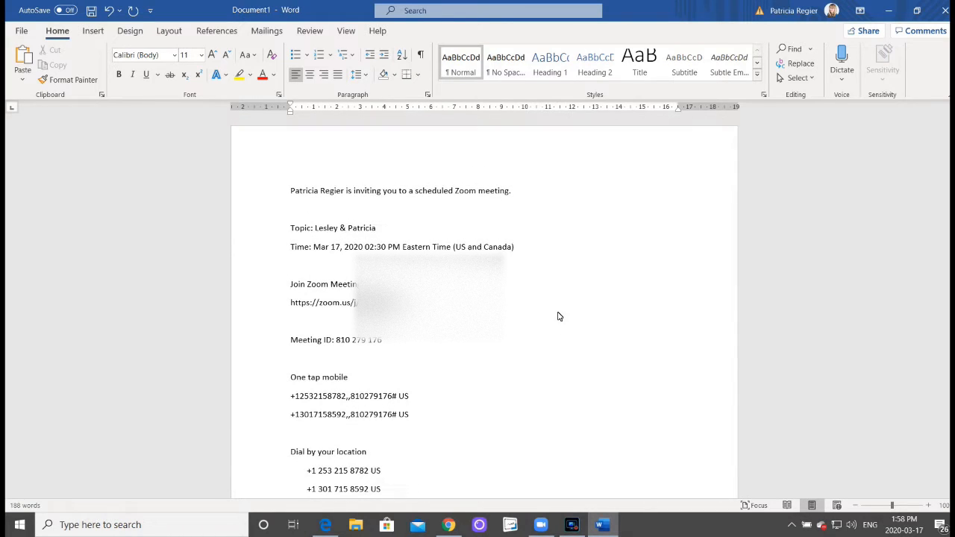
pyautogui.moveTo(474, 195)
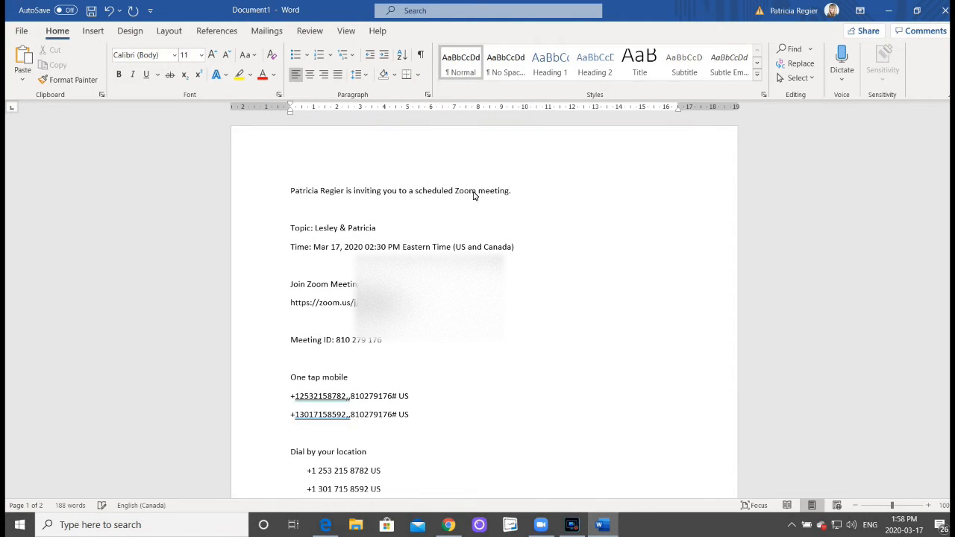
pyautogui.moveTo(507, 197)
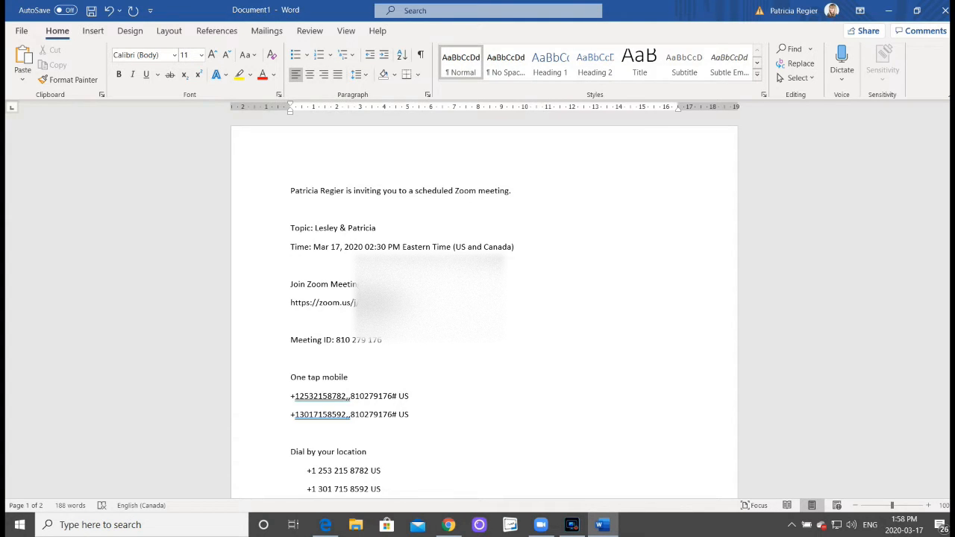
pyautogui.scroll(-3)
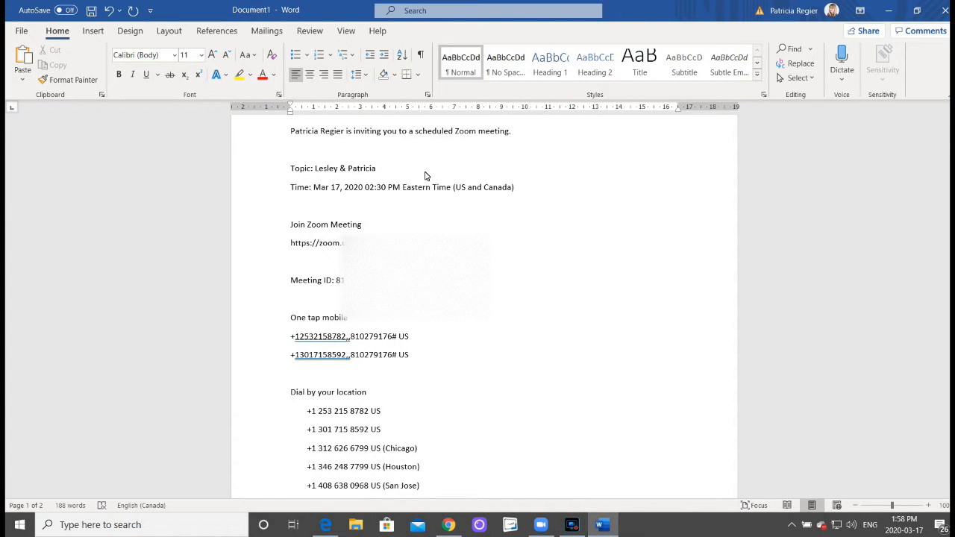
pyautogui.moveTo(419, 187)
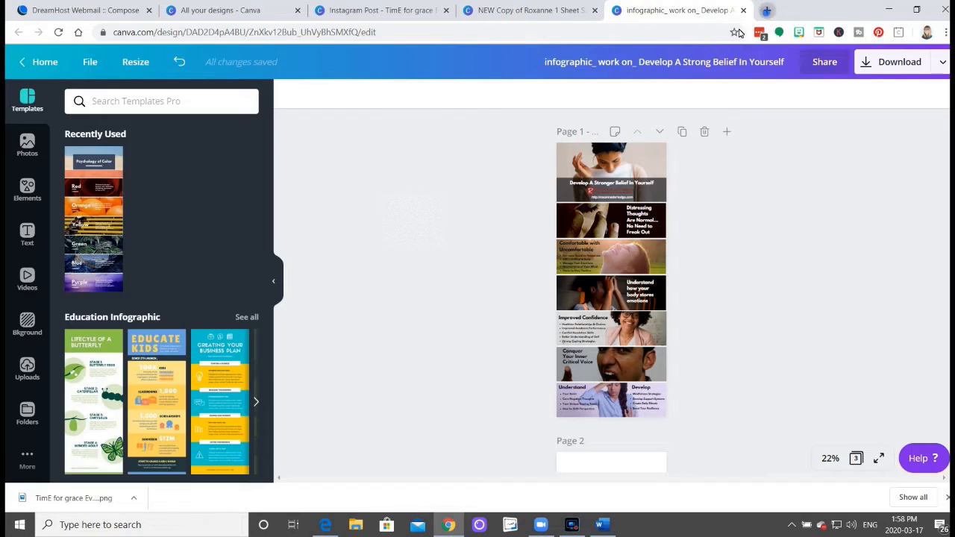
# Step: Visit the pasted Zoom meeting link in a new Chrome tab and allow it to launch Zoom Meetings
pyautogui.click(767, 10)
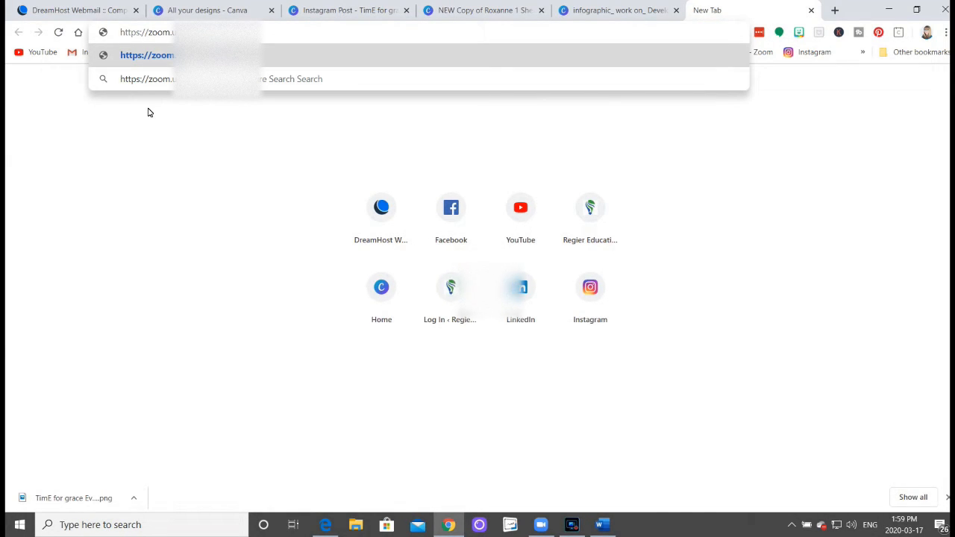
pyautogui.click(146, 53)
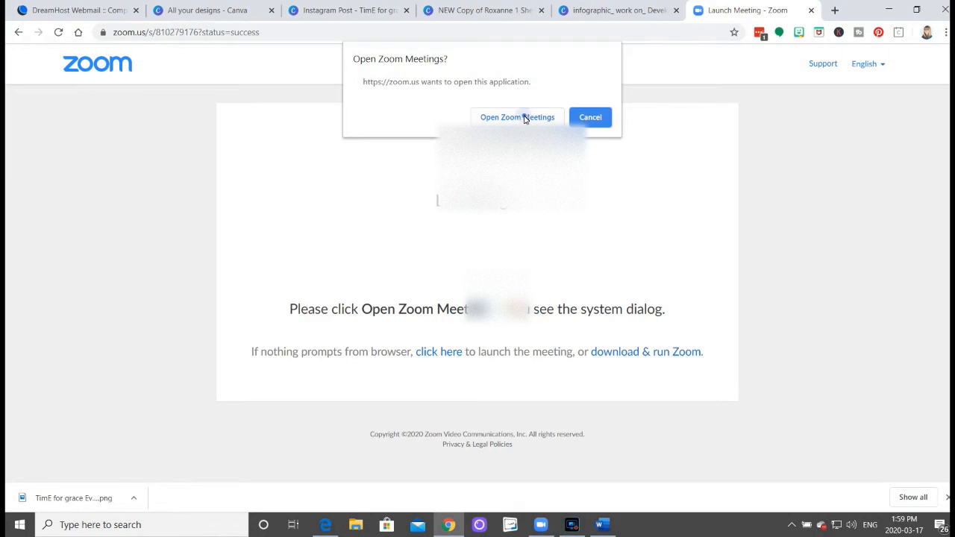
pyautogui.click(516, 116)
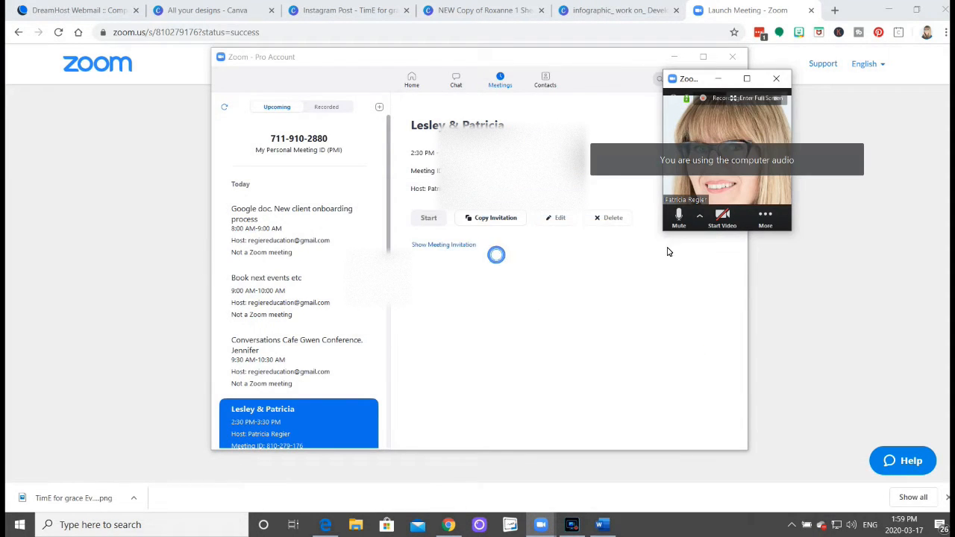
pyautogui.moveTo(677, 218)
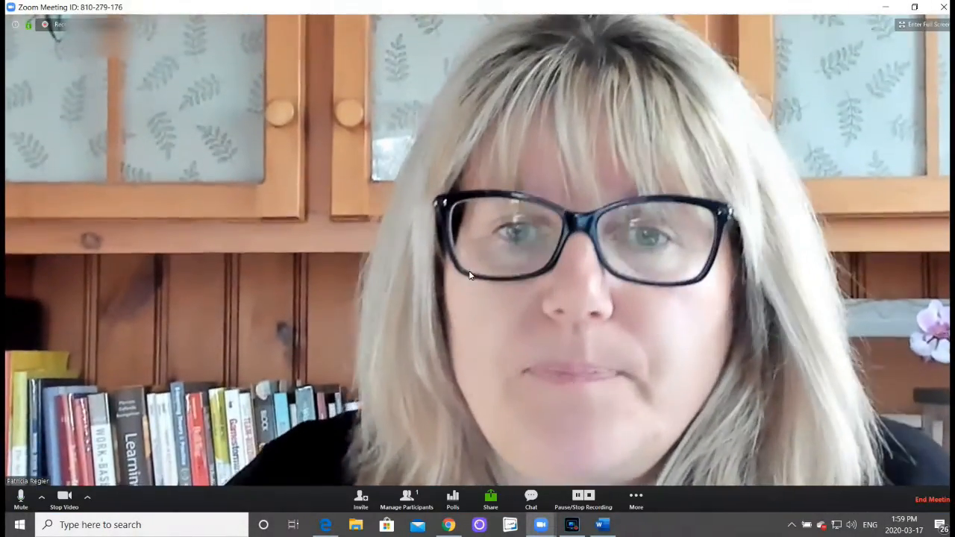
# Step: End the running Zoom meeting and switch back to the Word document with the invitation
pyautogui.click(928, 498)
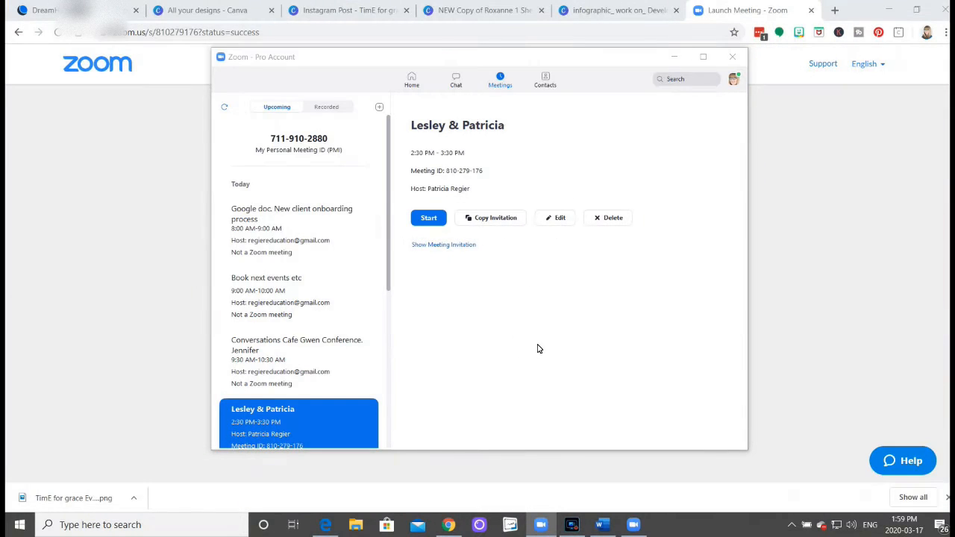
pyautogui.click(428, 218)
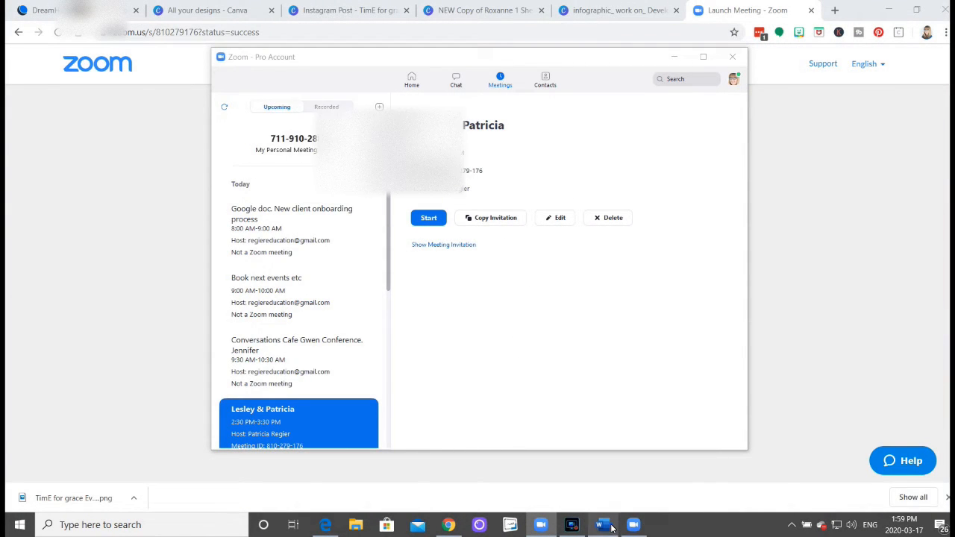
pyautogui.click(603, 525)
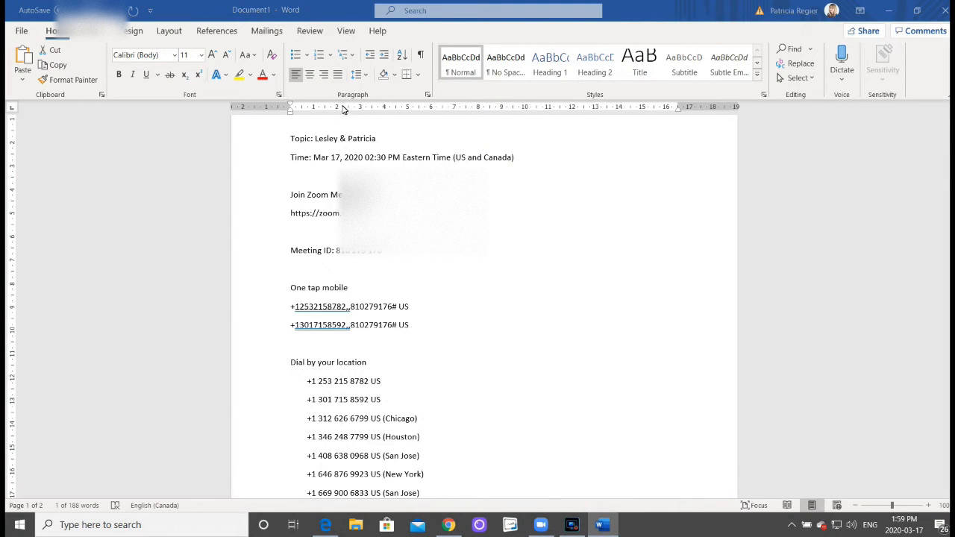
pyautogui.click(355, 525)
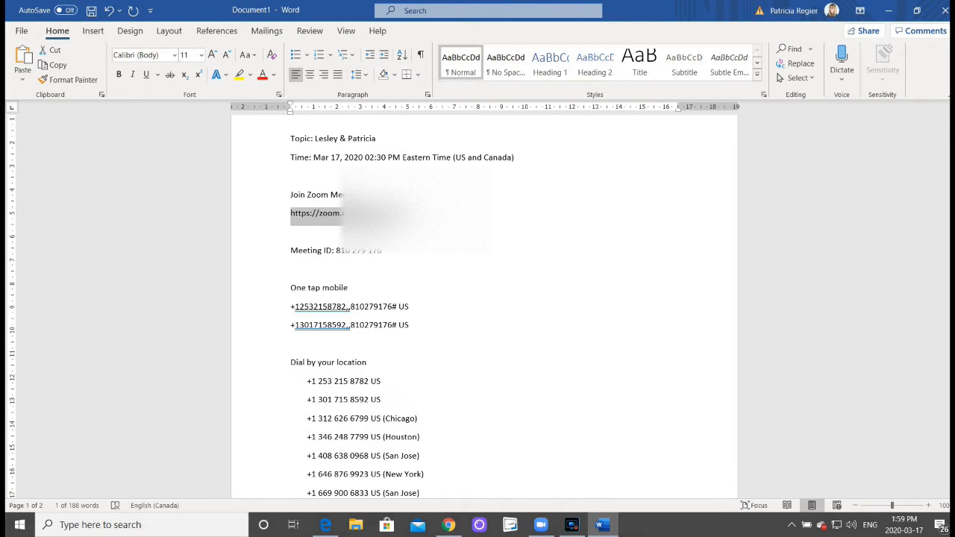
pyautogui.moveTo(491, 233)
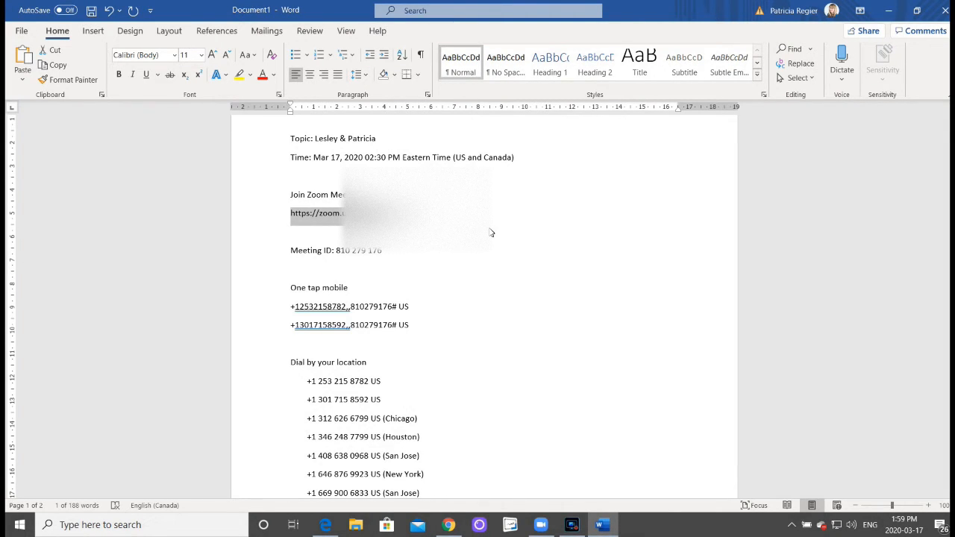
pyautogui.scroll(-3)
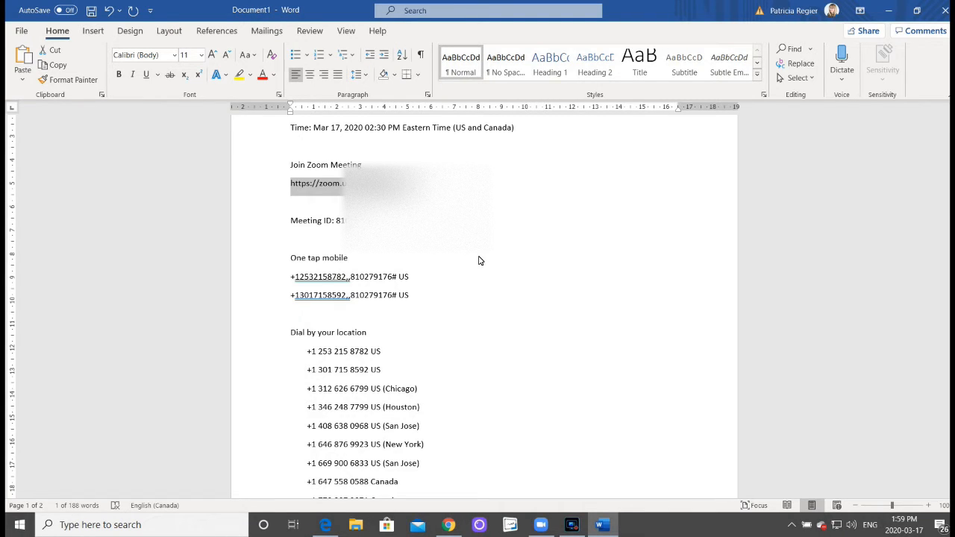
pyautogui.scroll(-3)
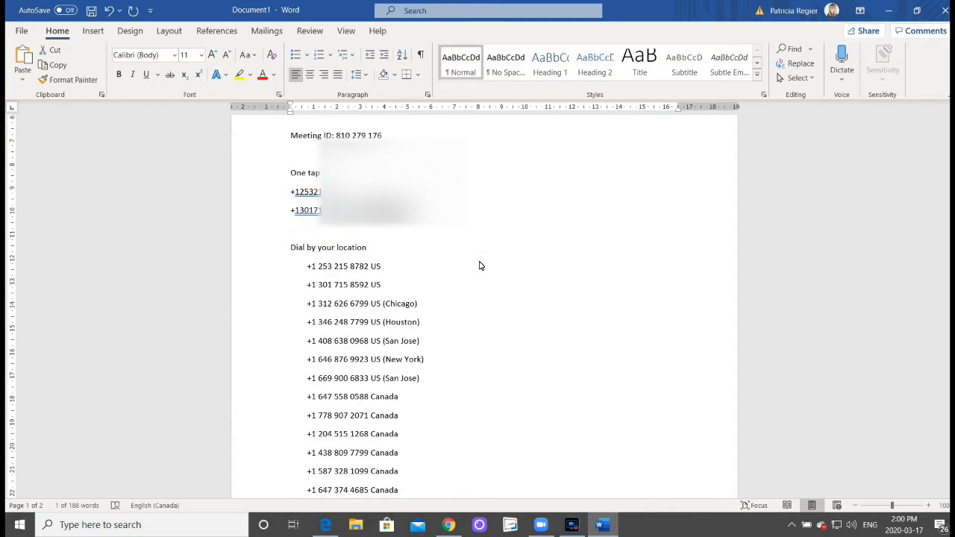
pyautogui.scroll(-3)
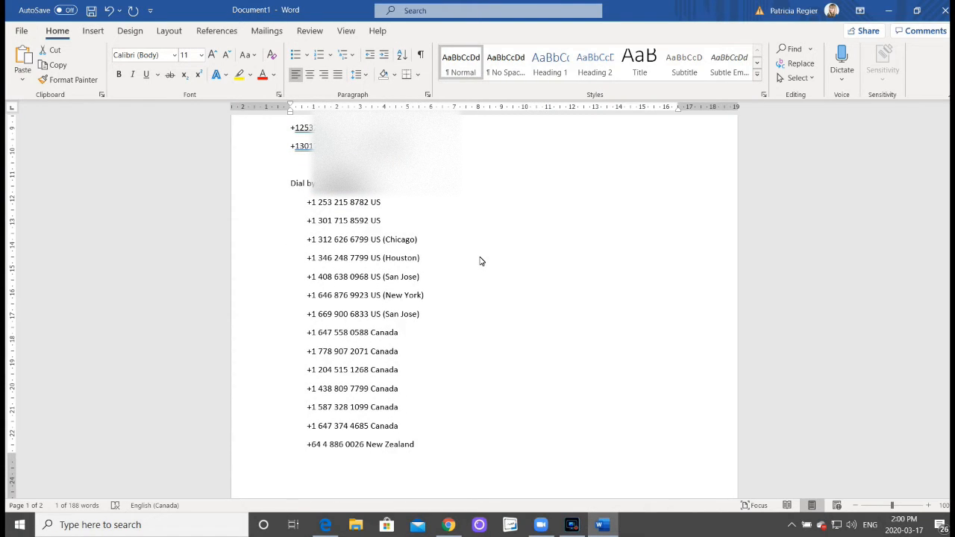
pyautogui.scroll(-3)
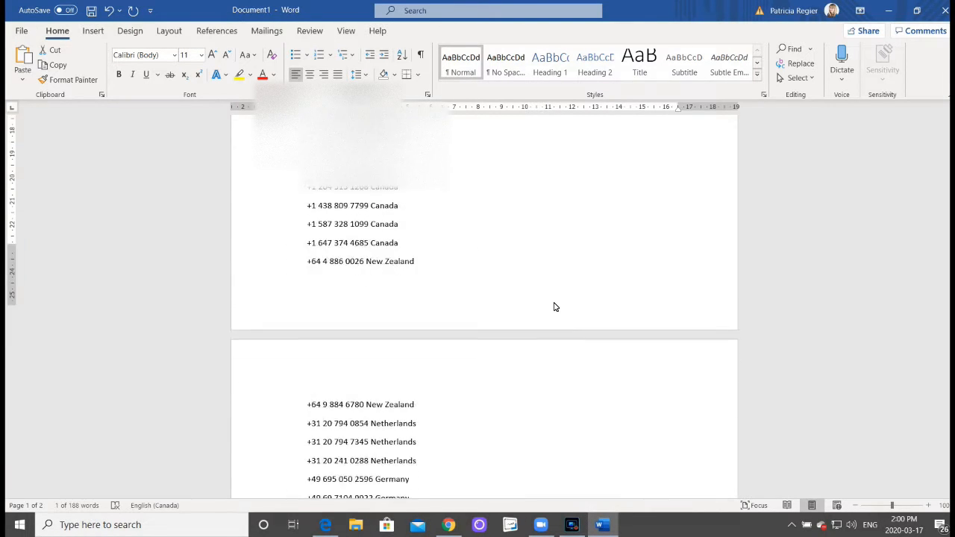
pyautogui.scroll(-3)
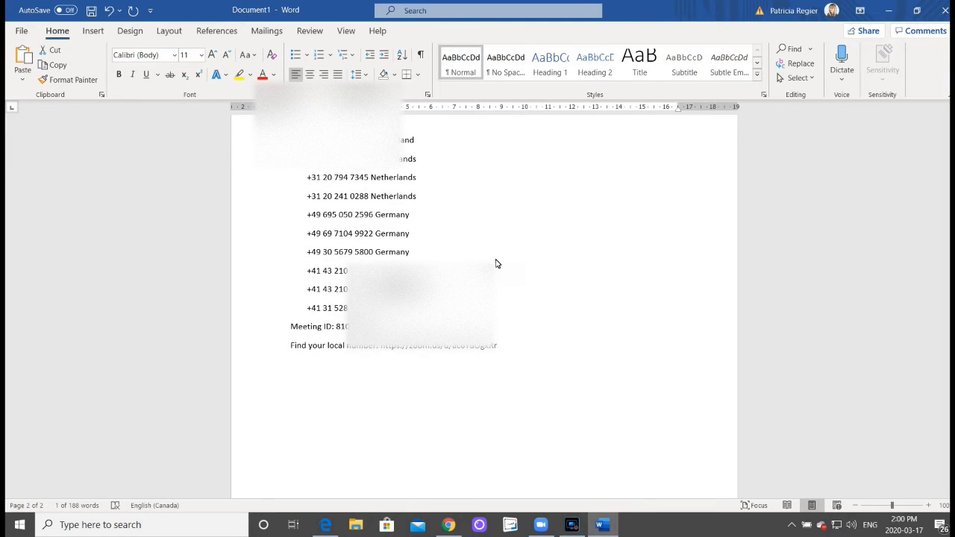
pyautogui.scroll(-3)
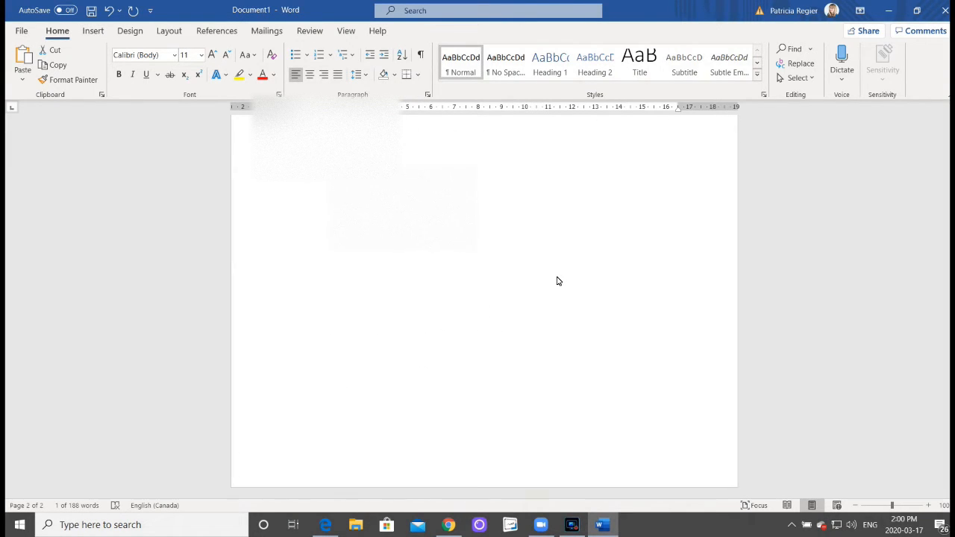
pyautogui.scroll(3)
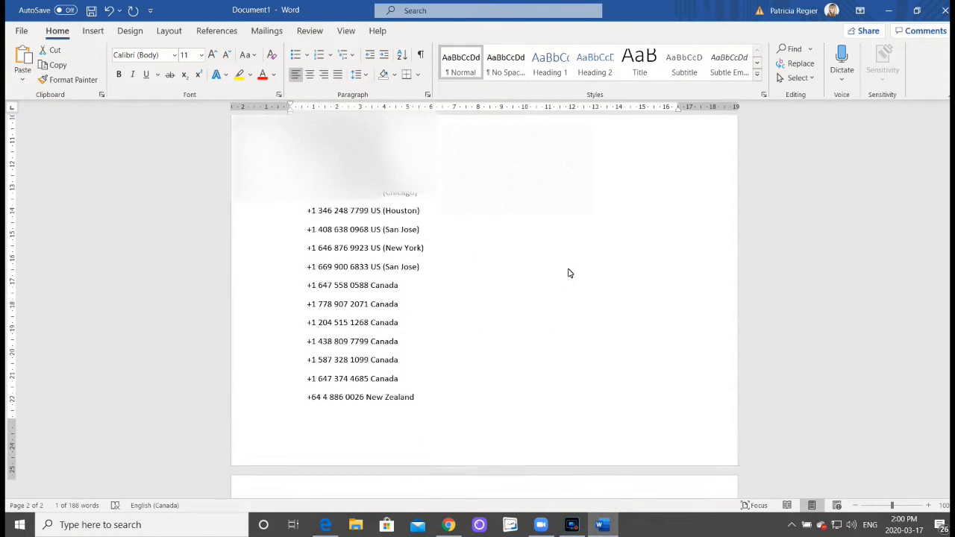
pyautogui.scroll(3)
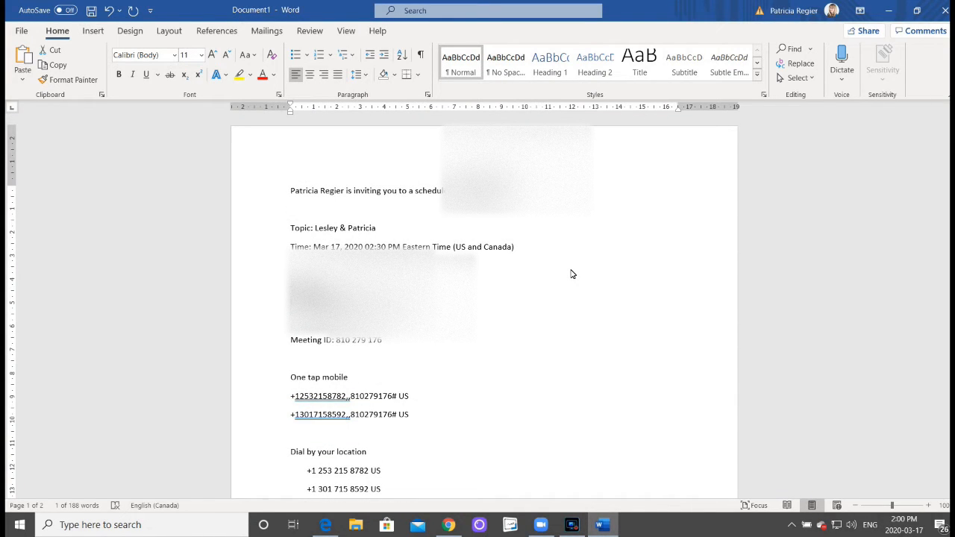
pyautogui.moveTo(564, 342)
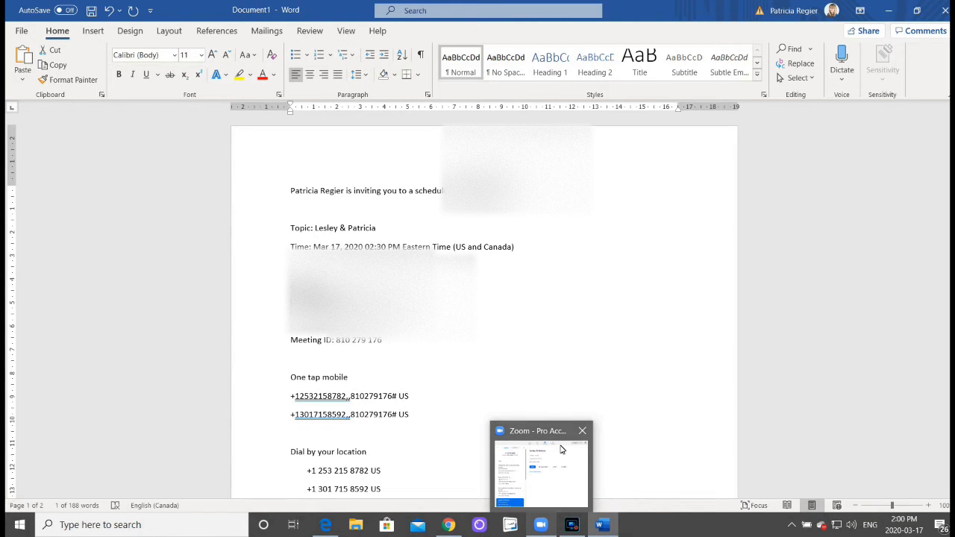
# Step: Start the scheduled meeting from the Zoom app, bringing up the audio-joining choices
pyautogui.click(540, 465)
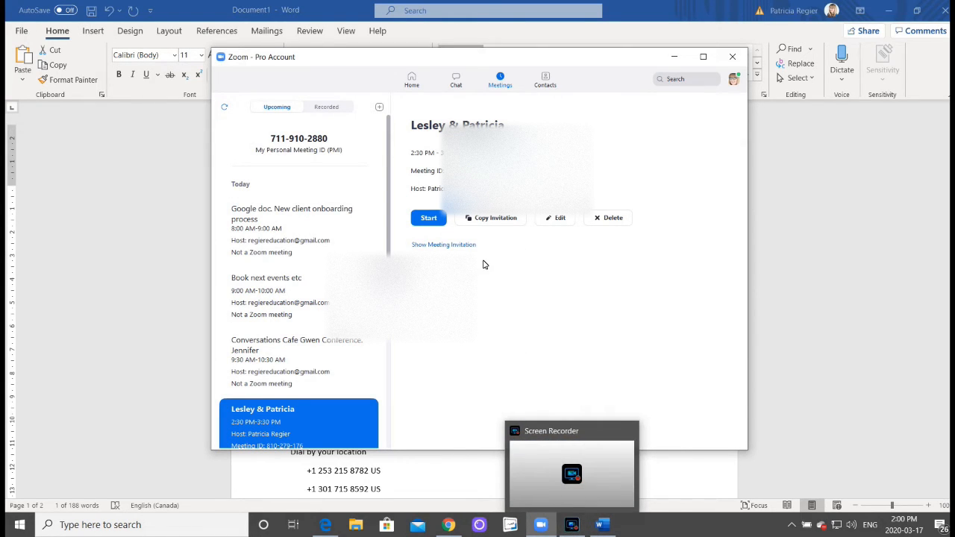
pyautogui.click(429, 218)
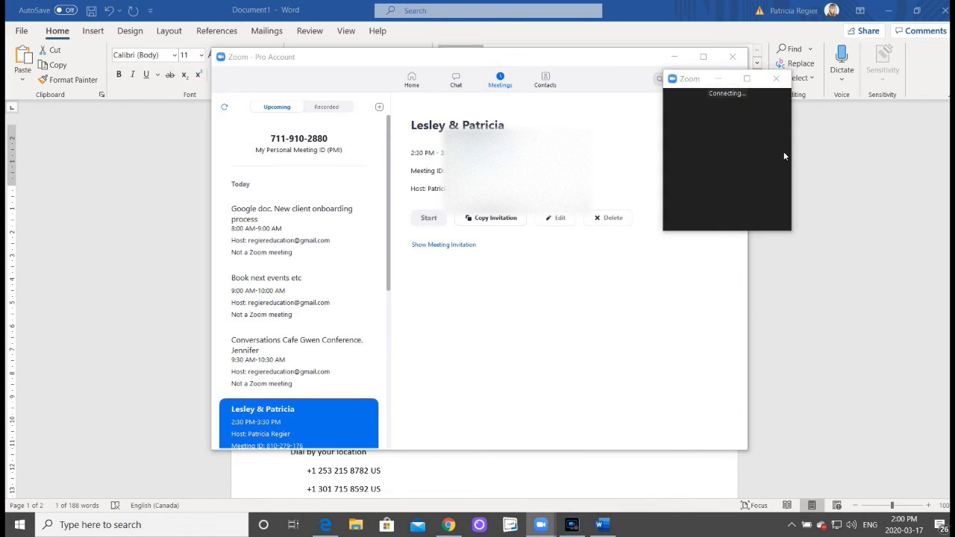
pyautogui.click(428, 218)
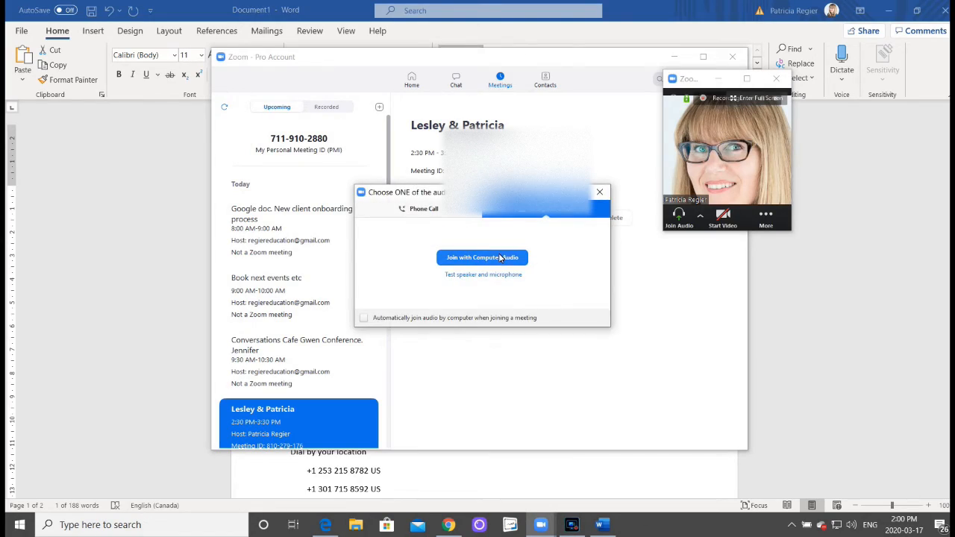